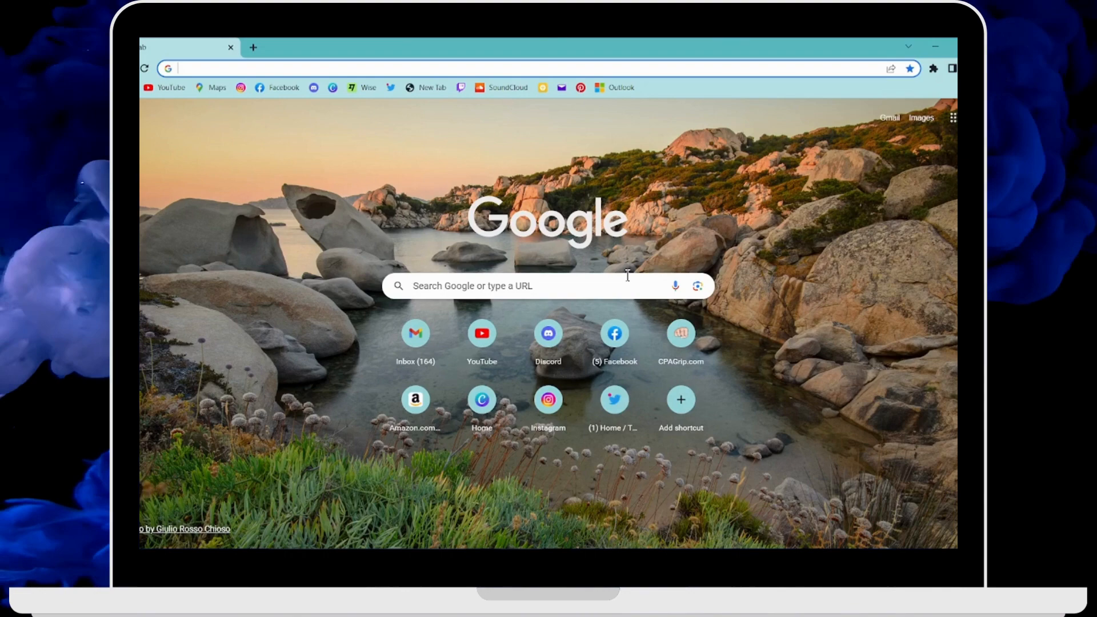
- Search Google for the Air University student portal and open the portals.au.edu.pk login page
type("airbnb")
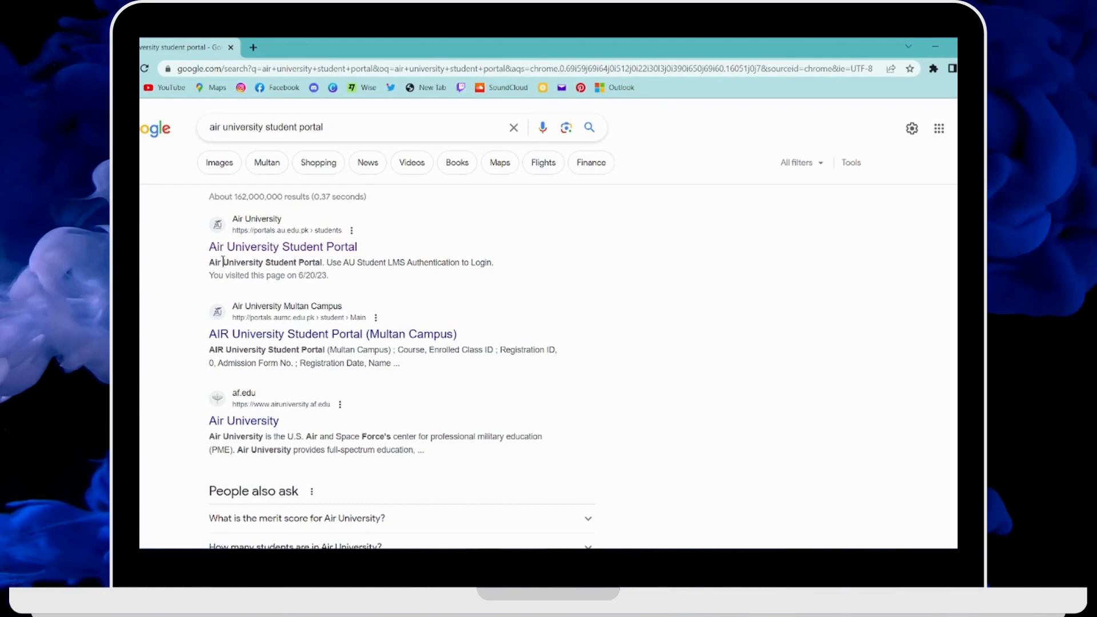
mouse_move(282, 247)
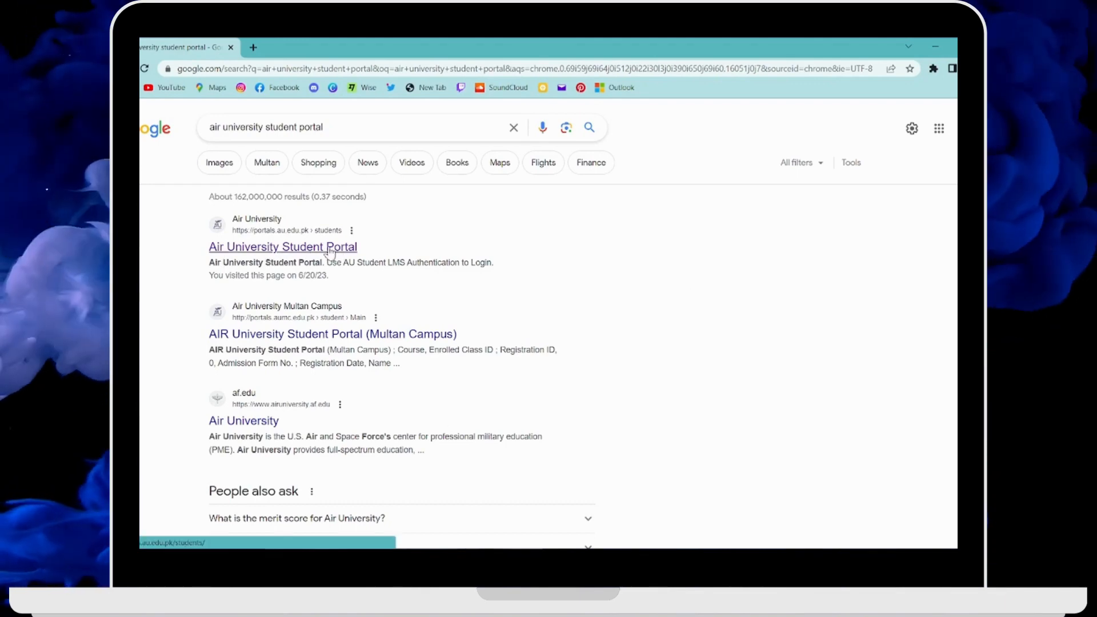
left_click(282, 247)
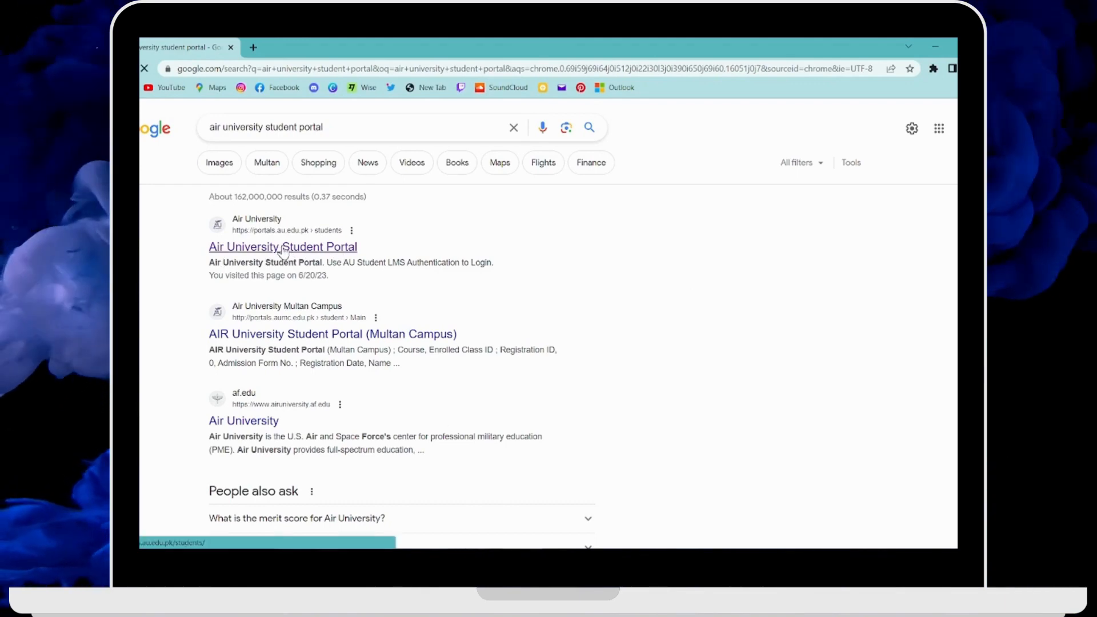
left_click(282, 247)
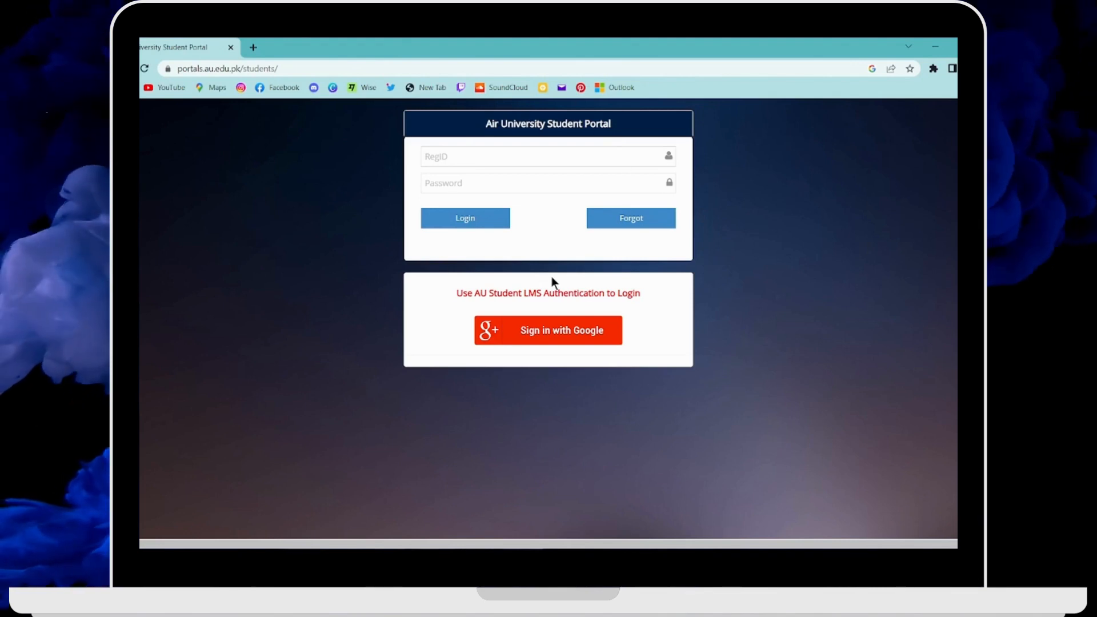
mouse_move(456, 249)
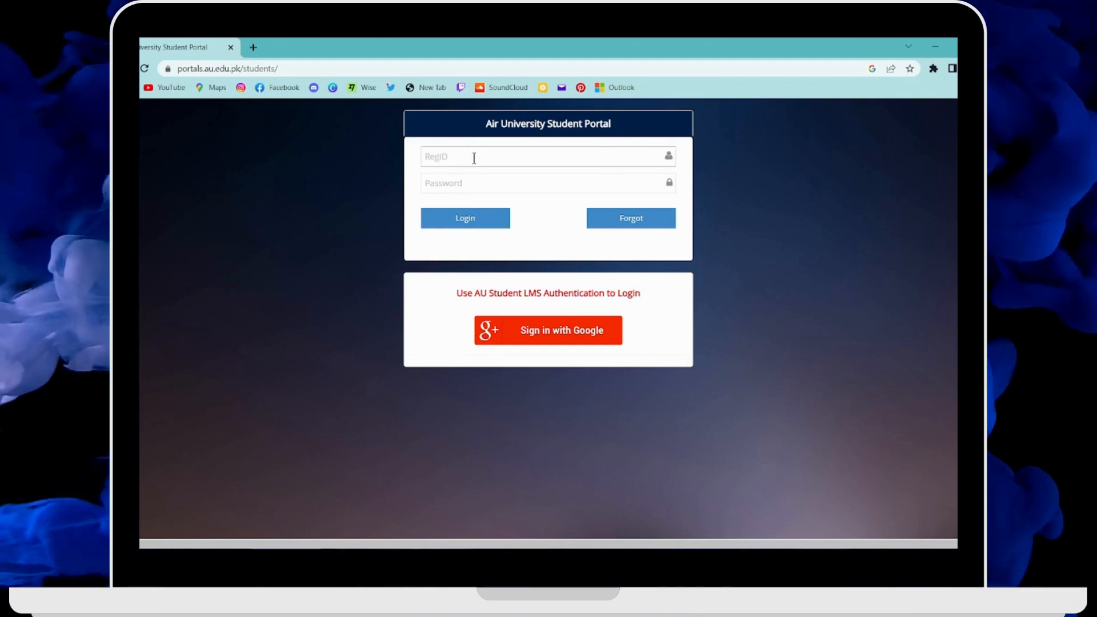
mouse_move(454, 183)
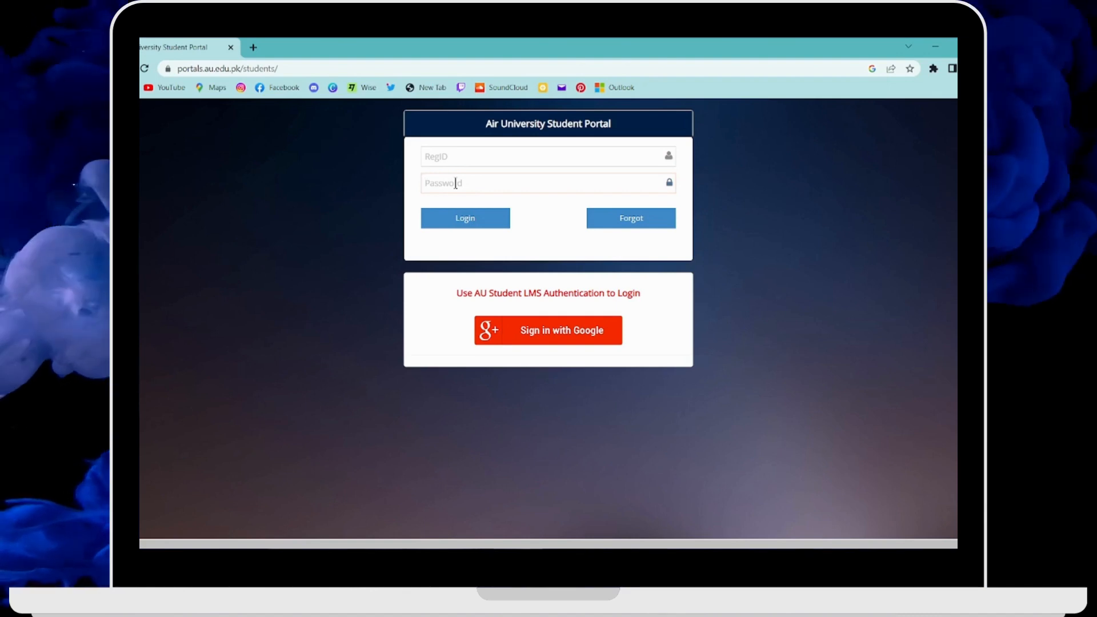
left_click(465, 218)
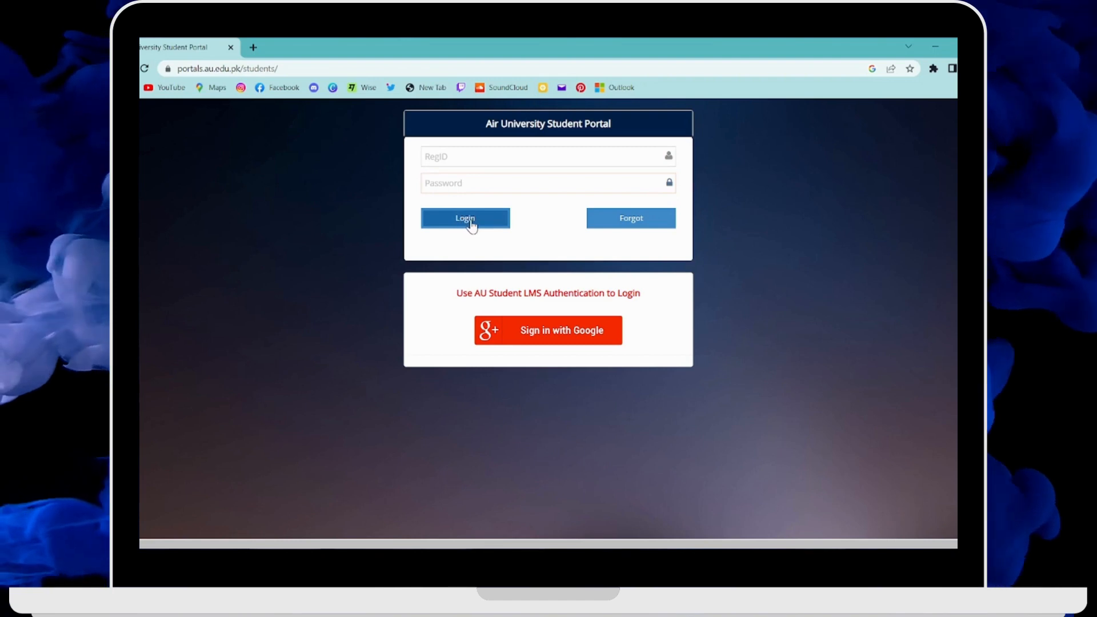
mouse_move(511, 237)
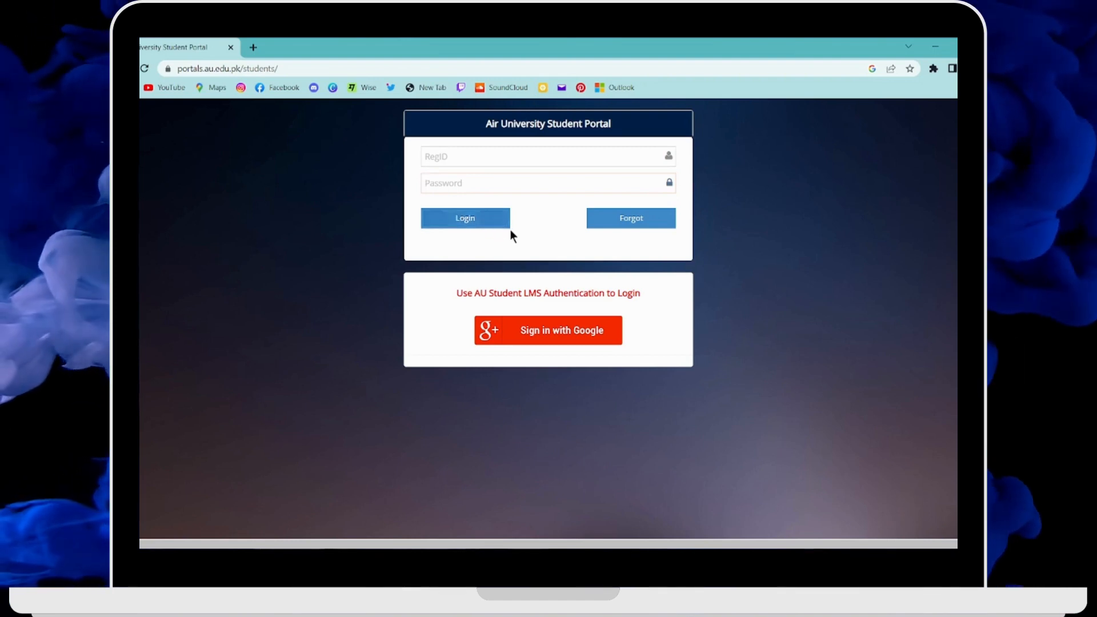